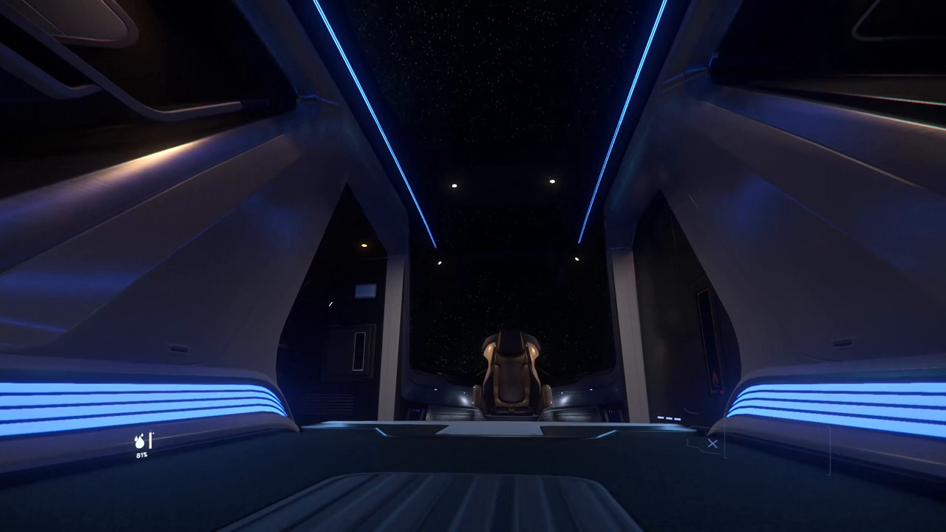
{"action": "mouse_move", "coordinate": [473, 266]}
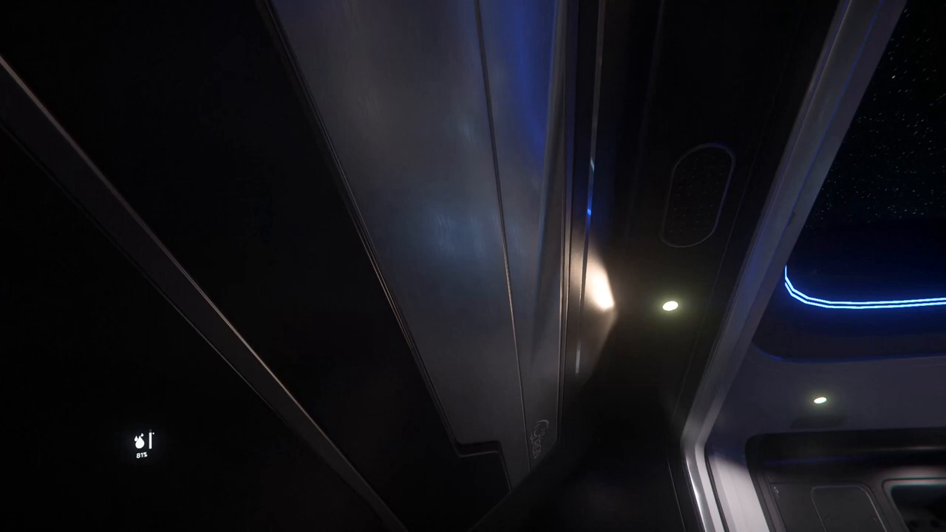
{"action": "mouse_move", "coordinate": [472, 266]}
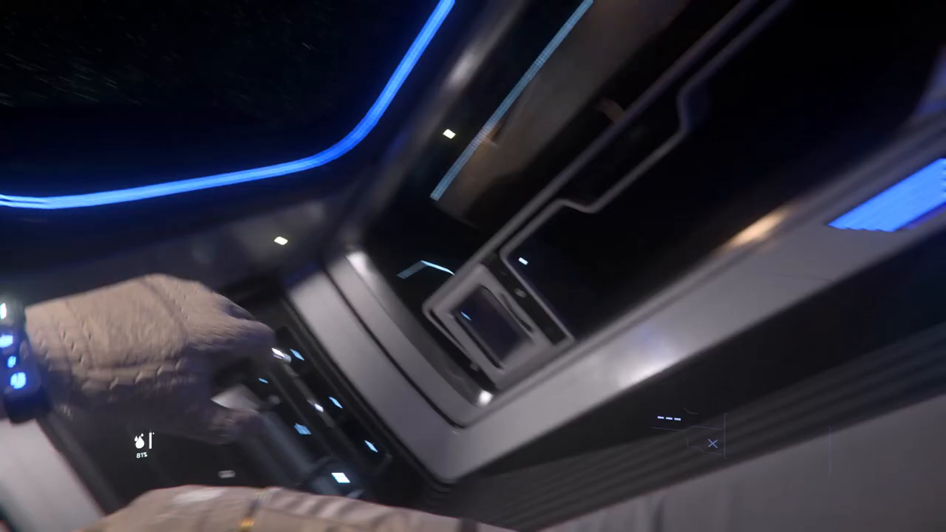